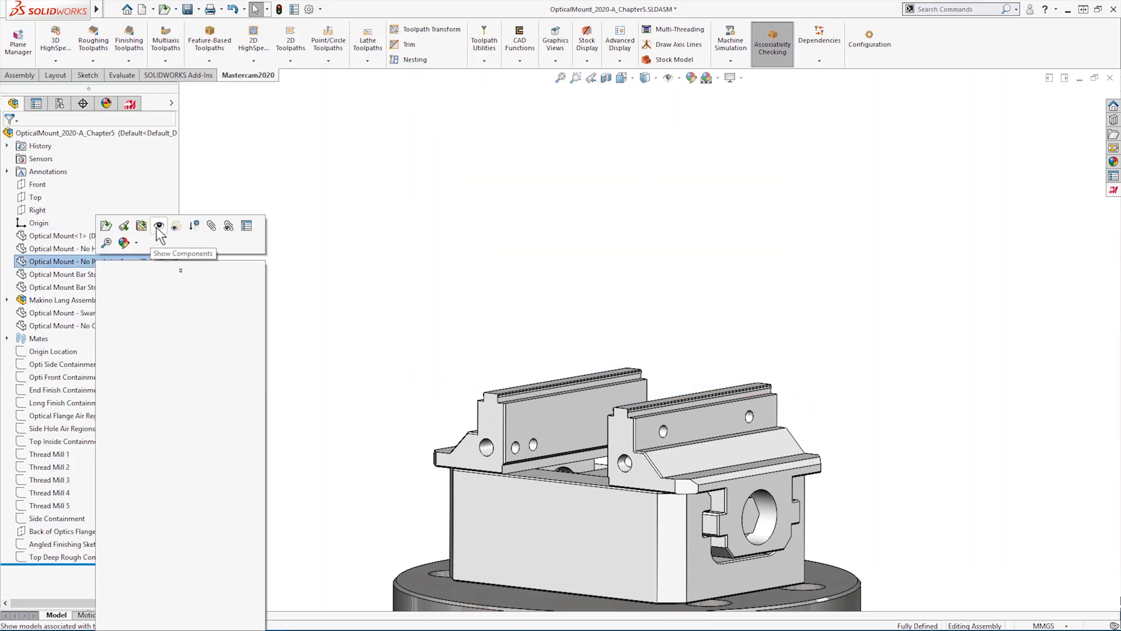
Show the hidden Optical Mount component in the vise assembly.
click(158, 225)
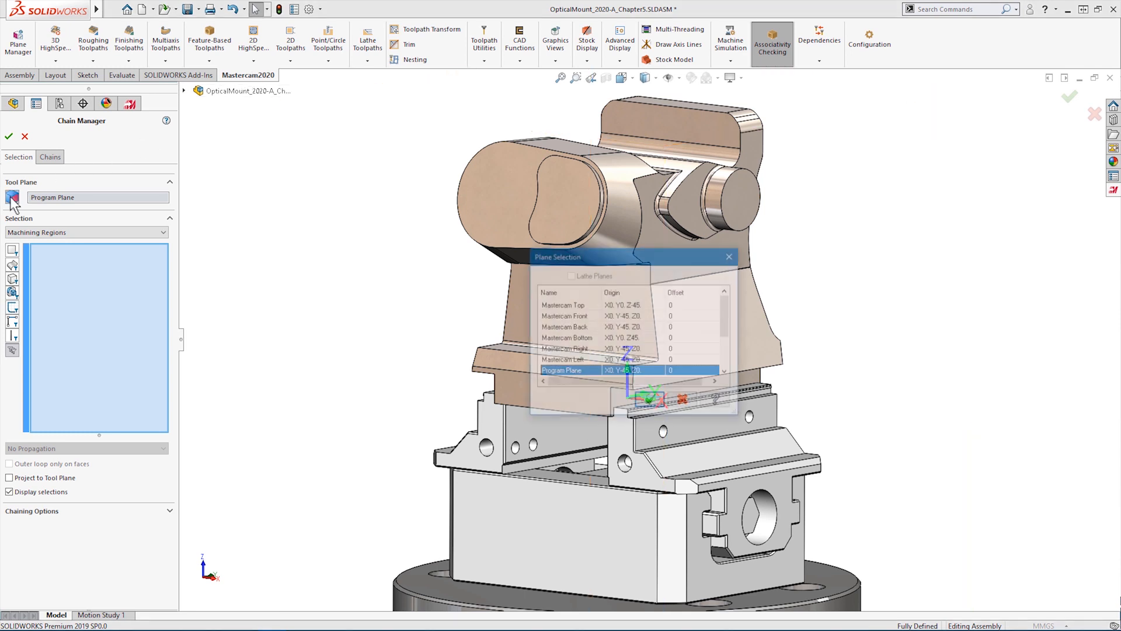
Choose Mastercam Right as the chaining tool plane and confirm it.
click(565, 349)
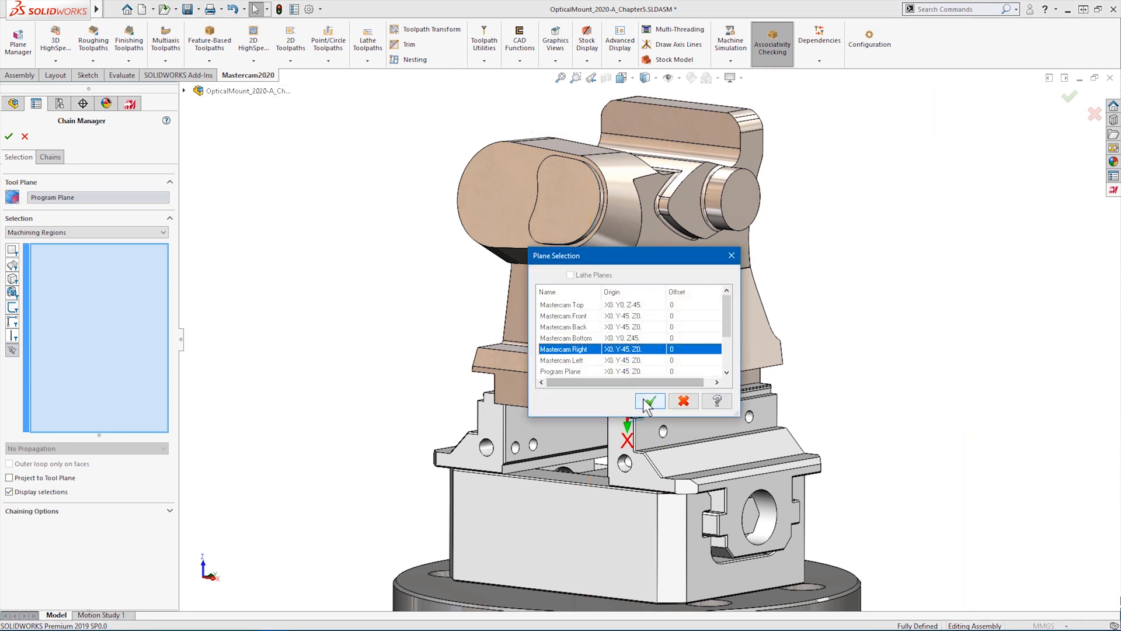
click(648, 400)
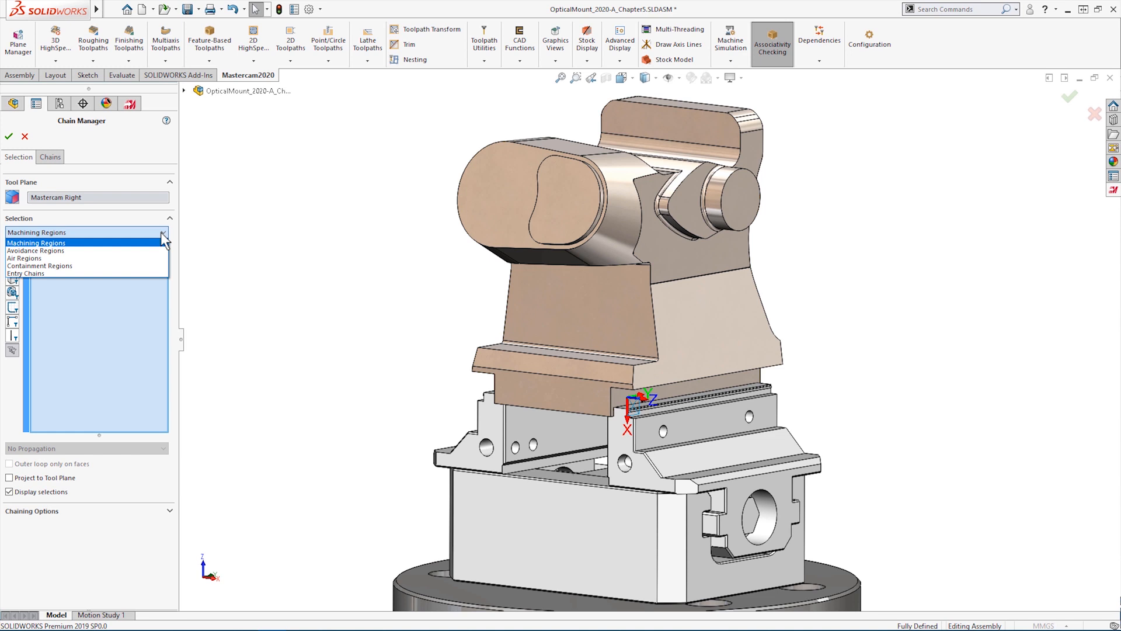
Select the mount's side face as the machining region and accept it into the Dynamic Mill dialog.
click(36, 243)
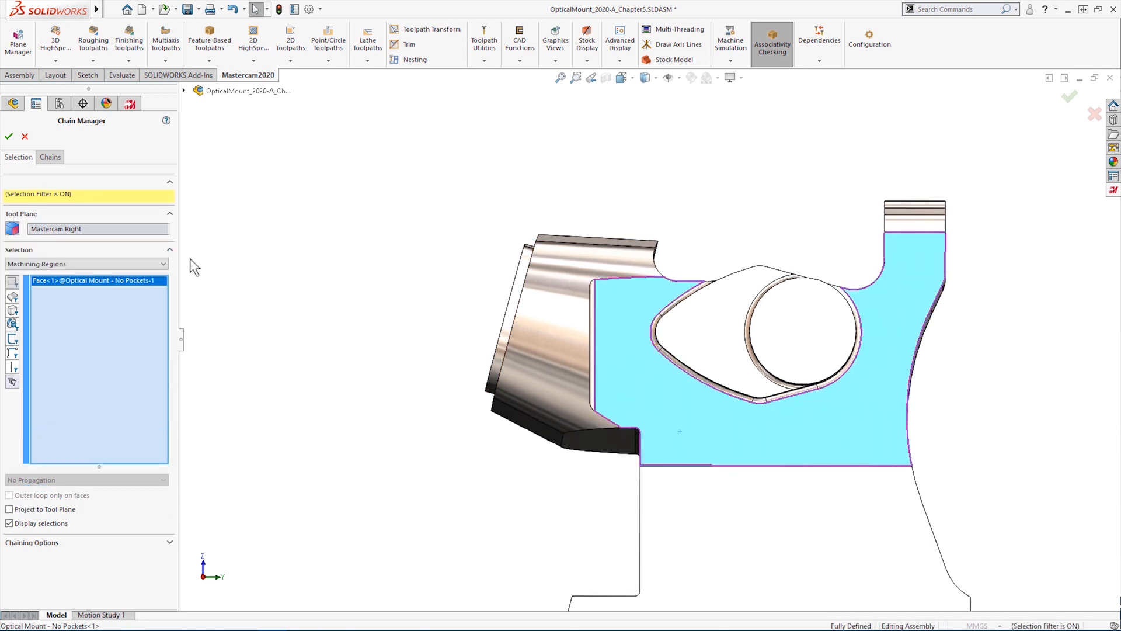
click(50, 156)
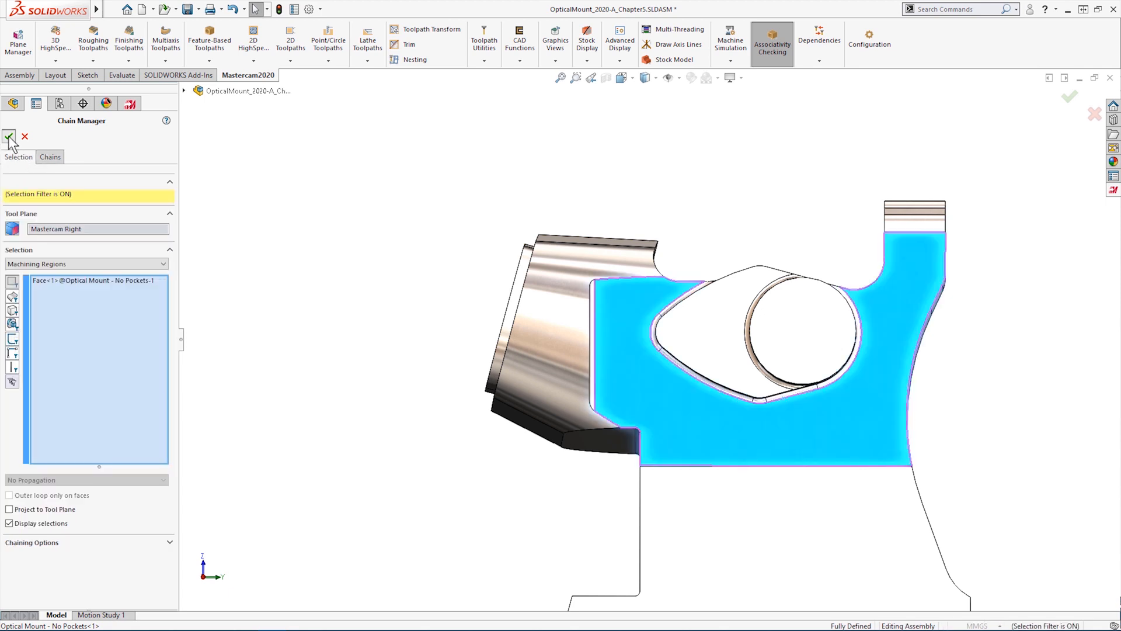
click(10, 137)
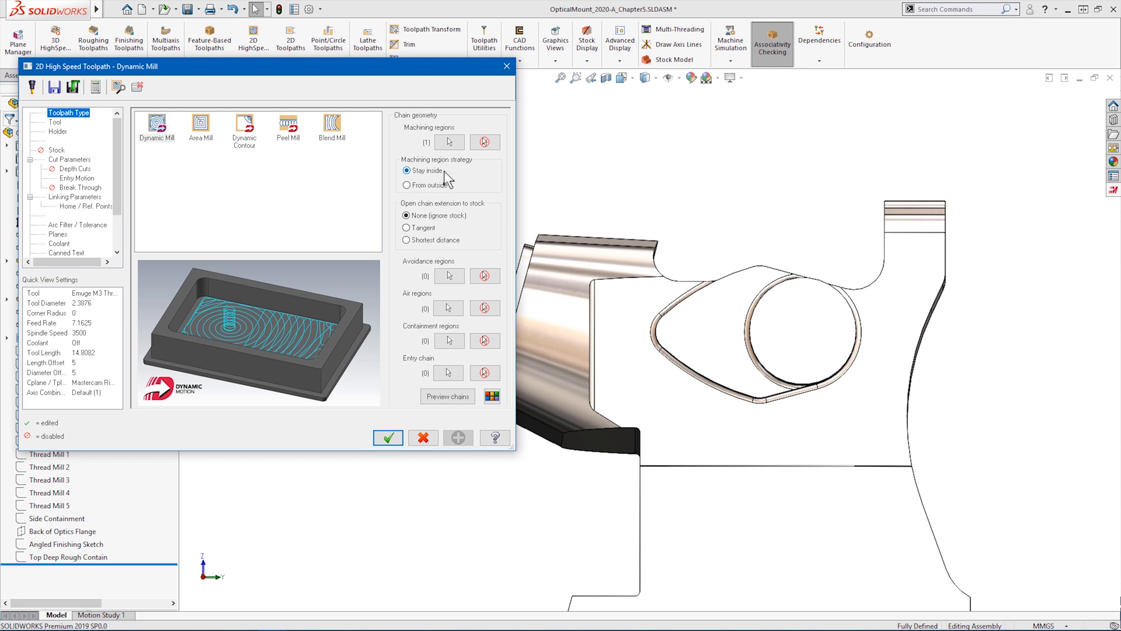
mouse_move(452, 188)
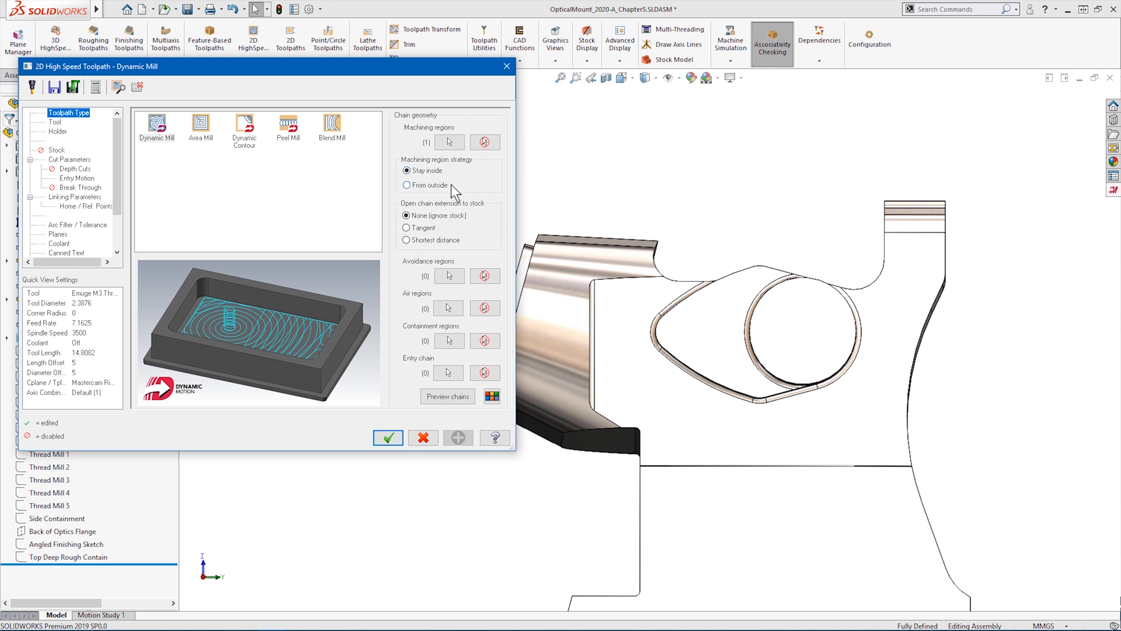
Set the machining region strategy to From outside and preview the chains in color.
click(406, 184)
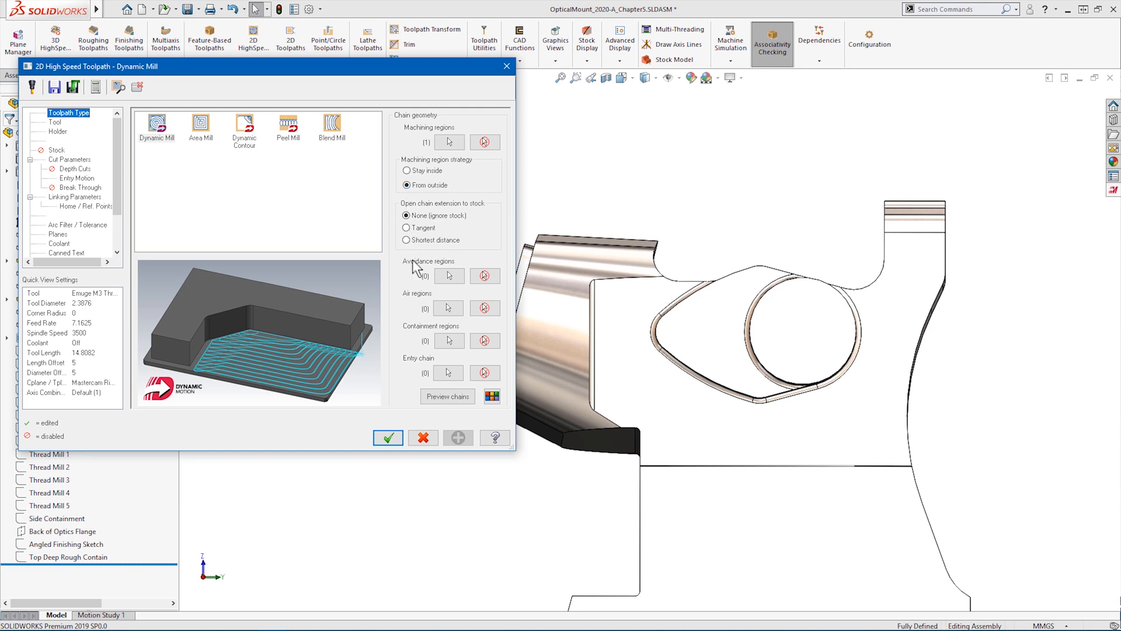
click(446, 396)
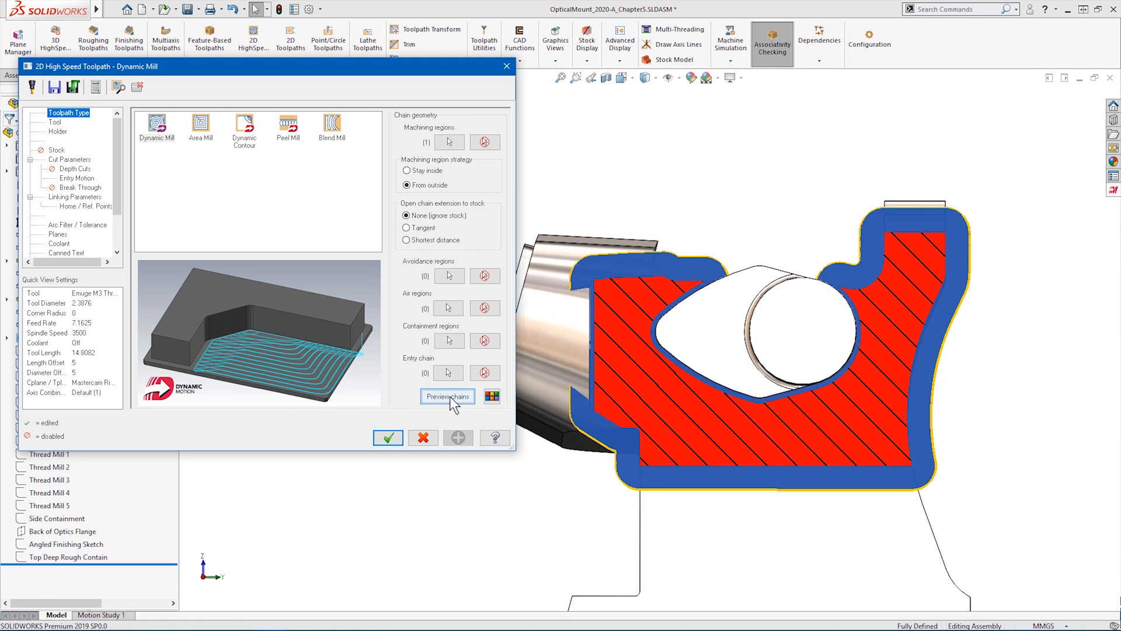
Begin selecting avoidance regions around the bore faces.
click(447, 396)
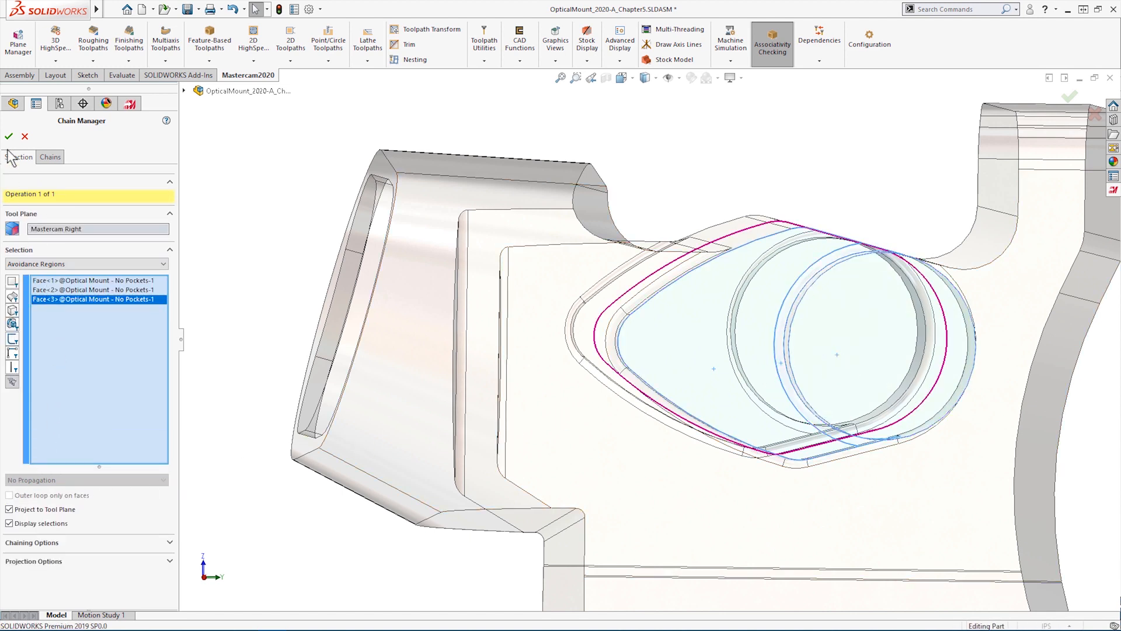
Accept the three avoidance faces, add a containment region and preview all regions.
click(8, 136)
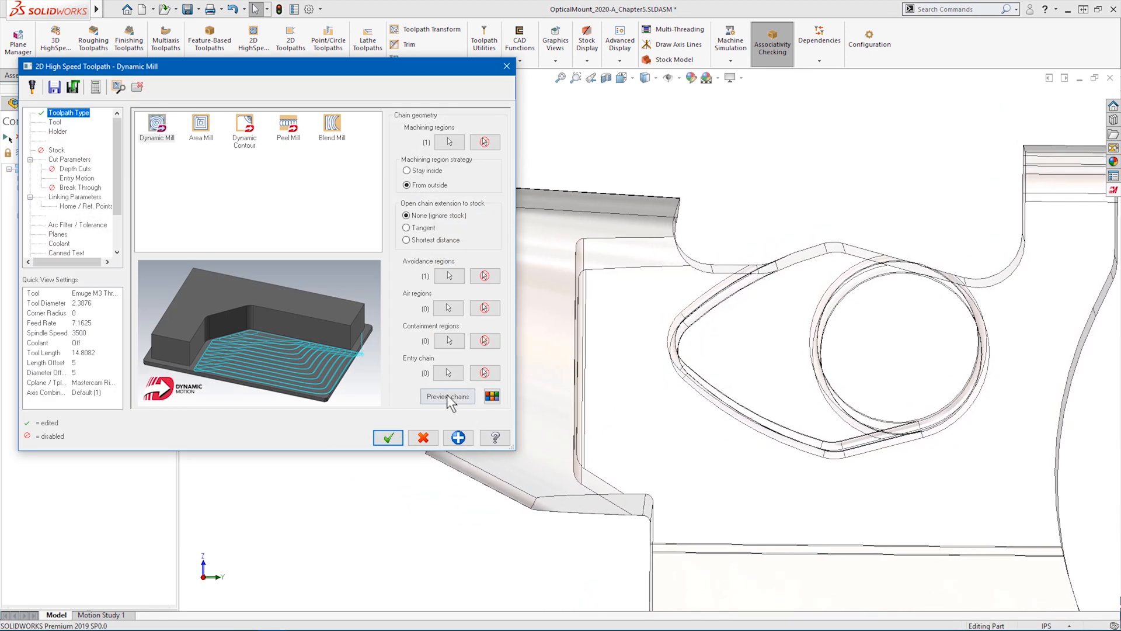
click(446, 396)
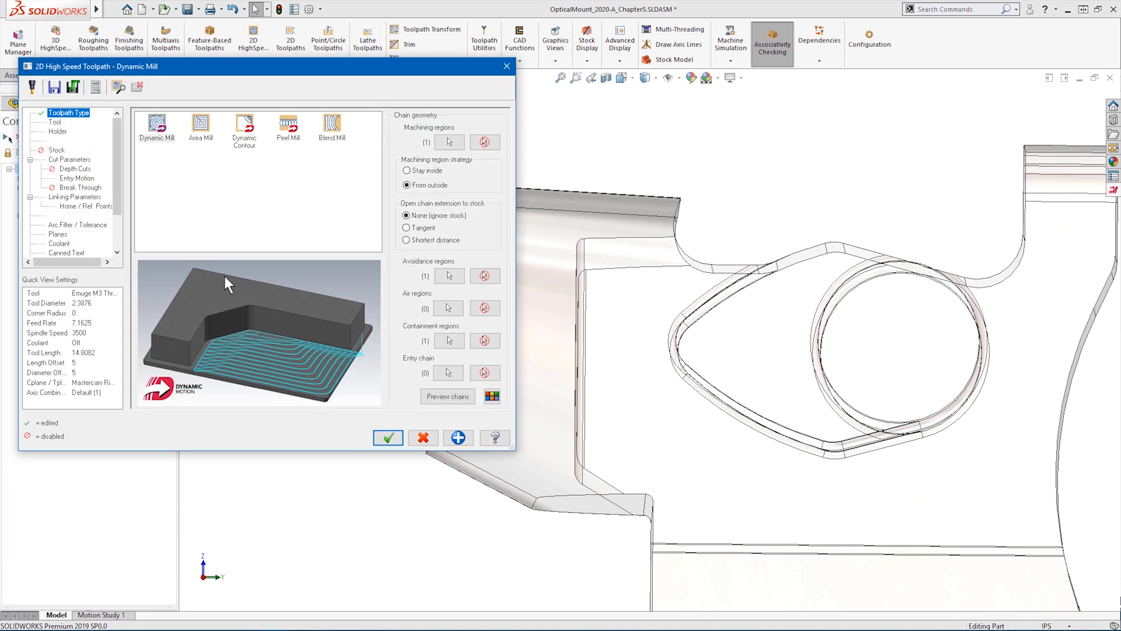
click(447, 396)
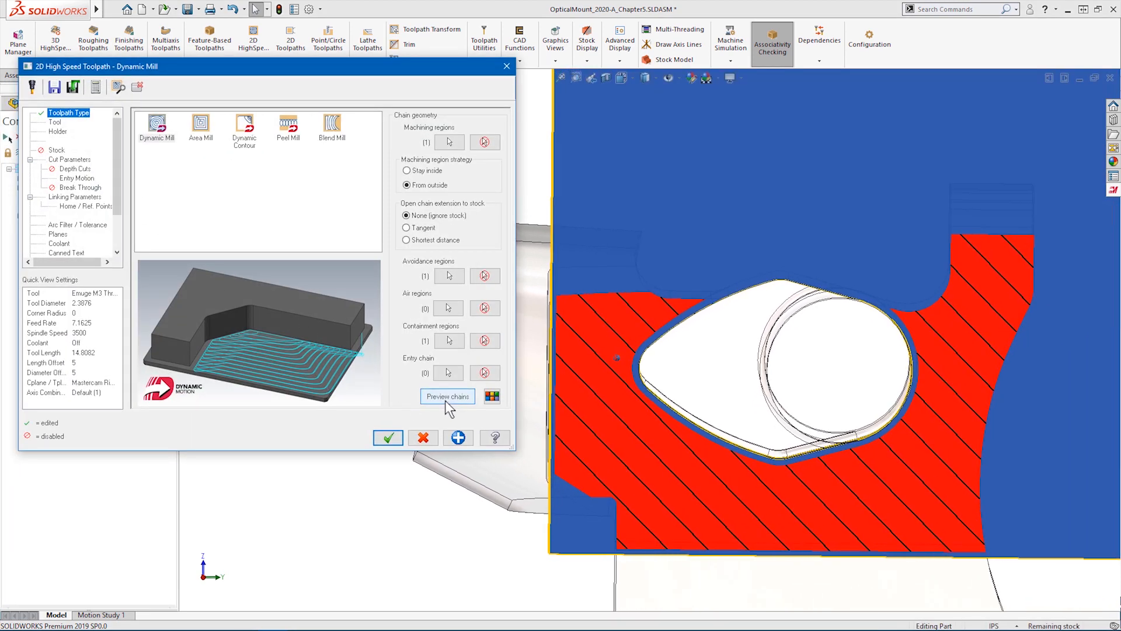